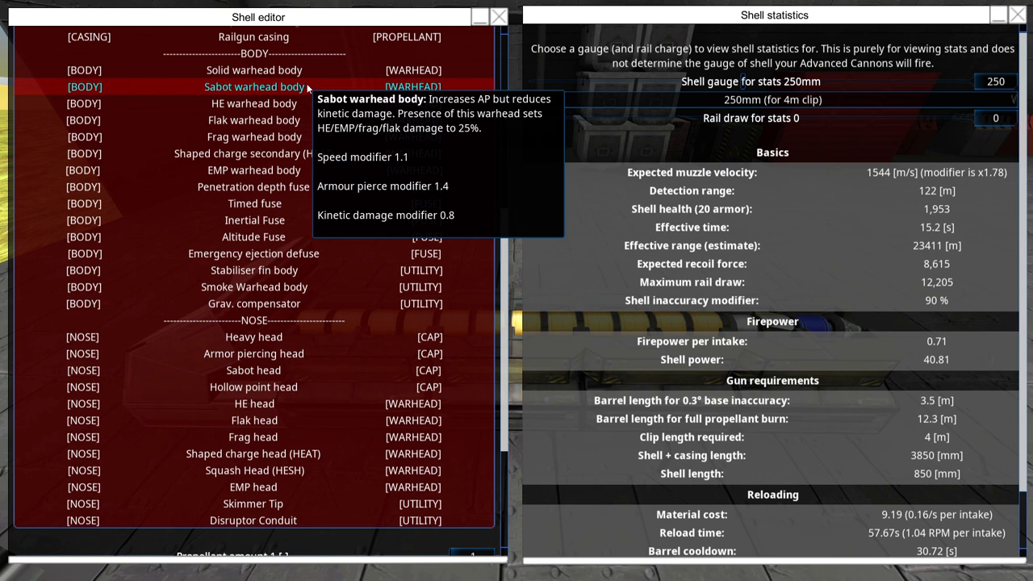
pyautogui.moveTo(253, 270)
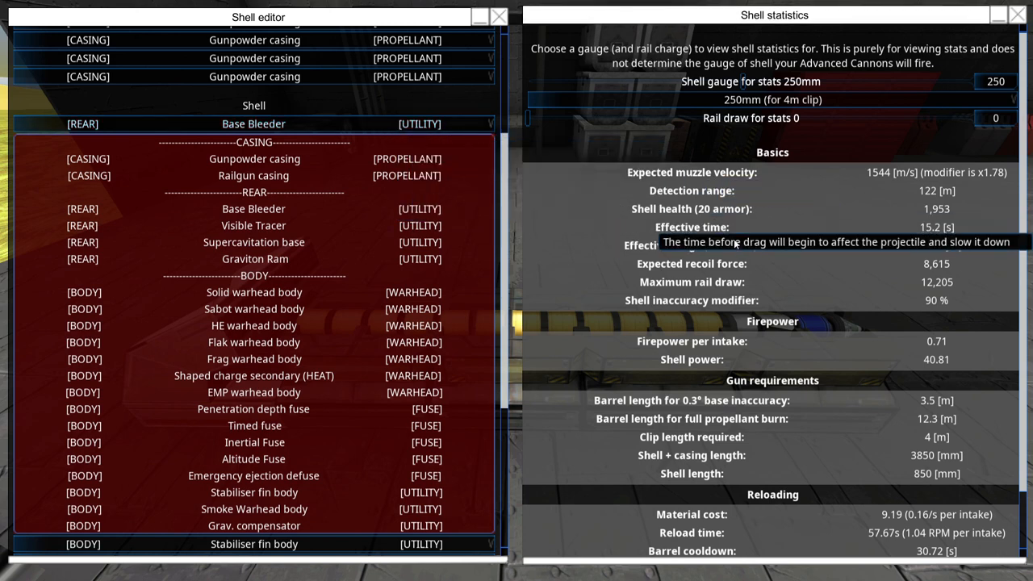
pyautogui.moveTo(926, 294)
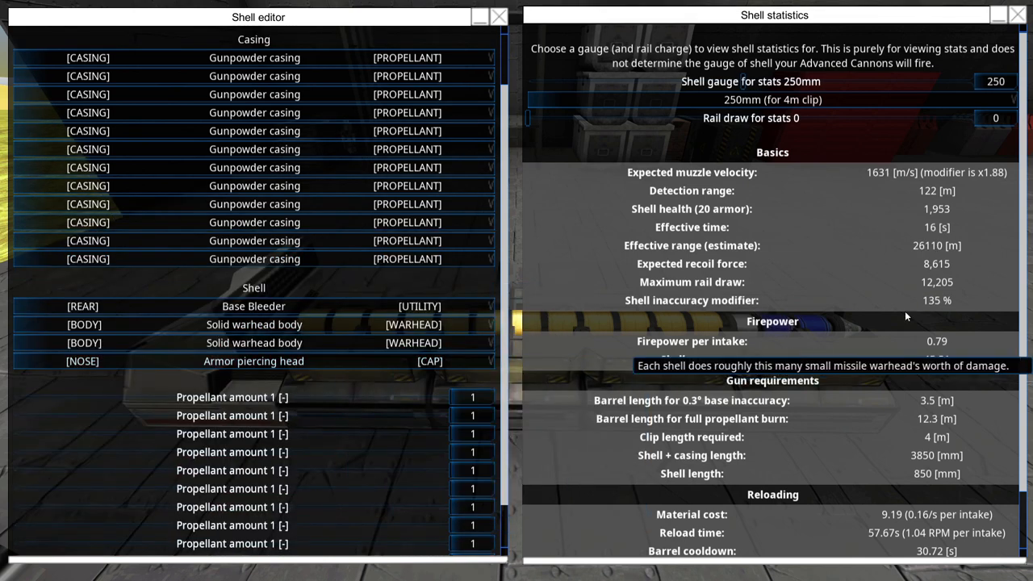
pyautogui.moveTo(932, 306)
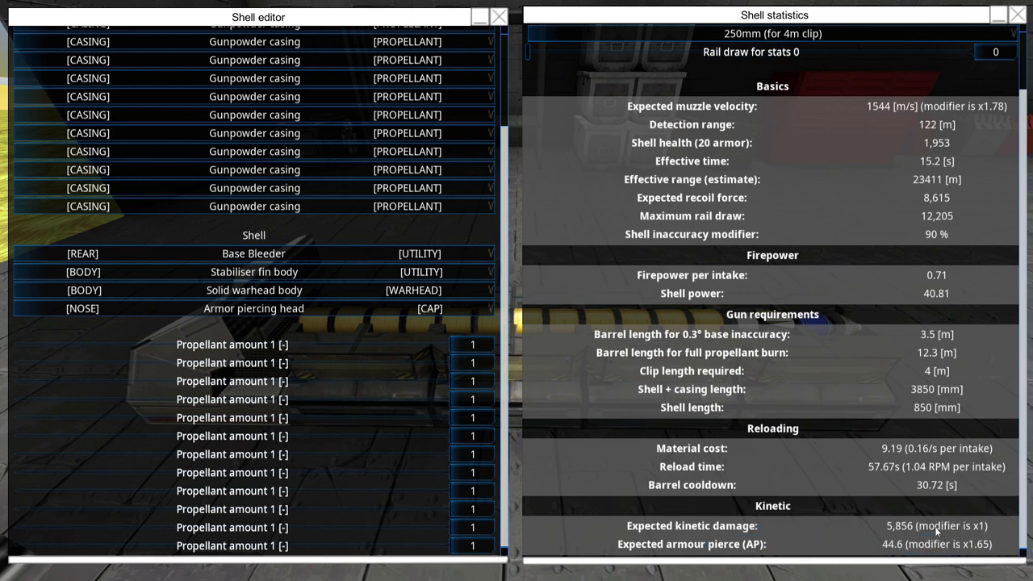
pyautogui.moveTo(838, 555)
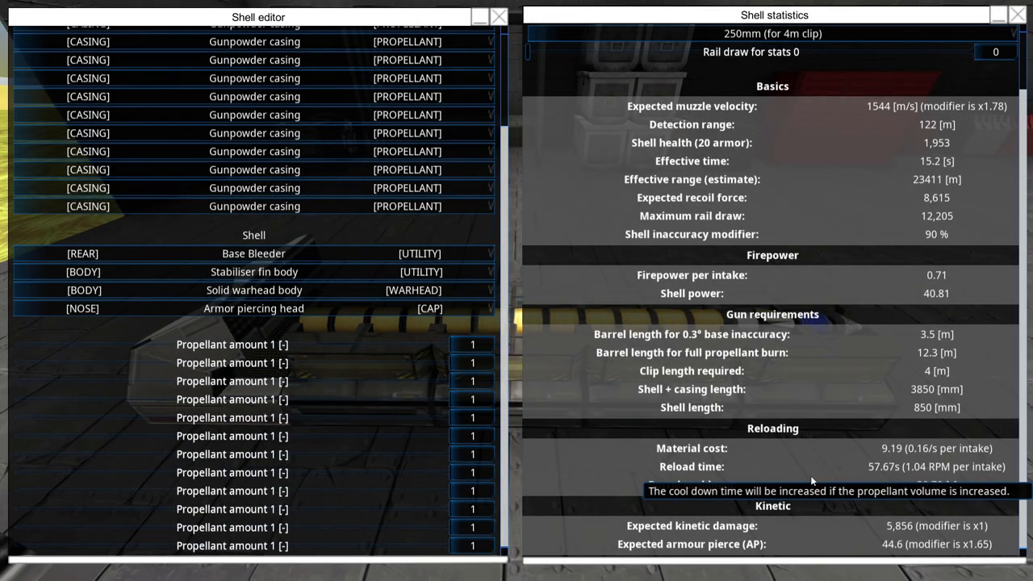
pyautogui.moveTo(898, 550)
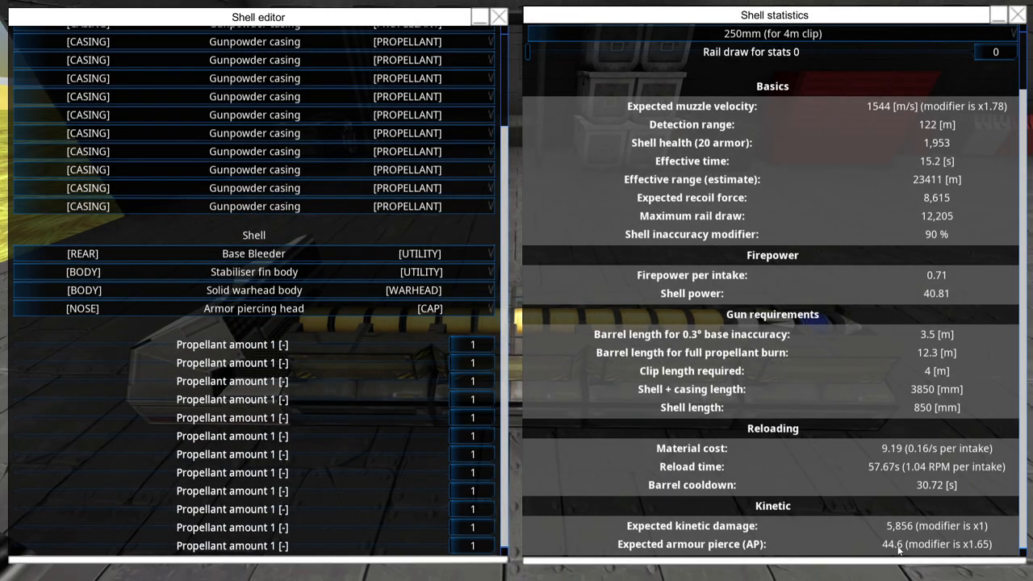
pyautogui.moveTo(821, 490)
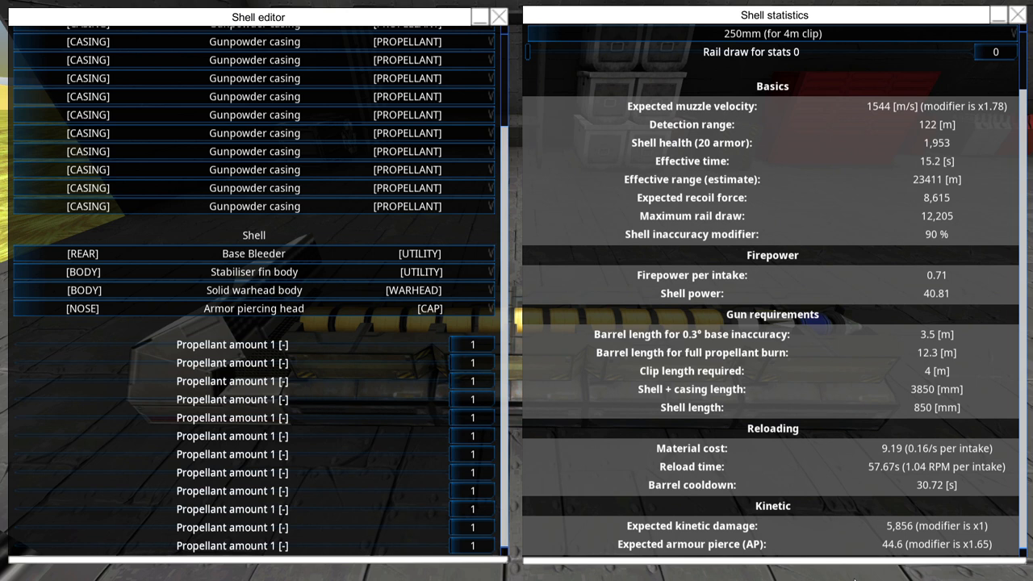
pyautogui.moveTo(919, 83)
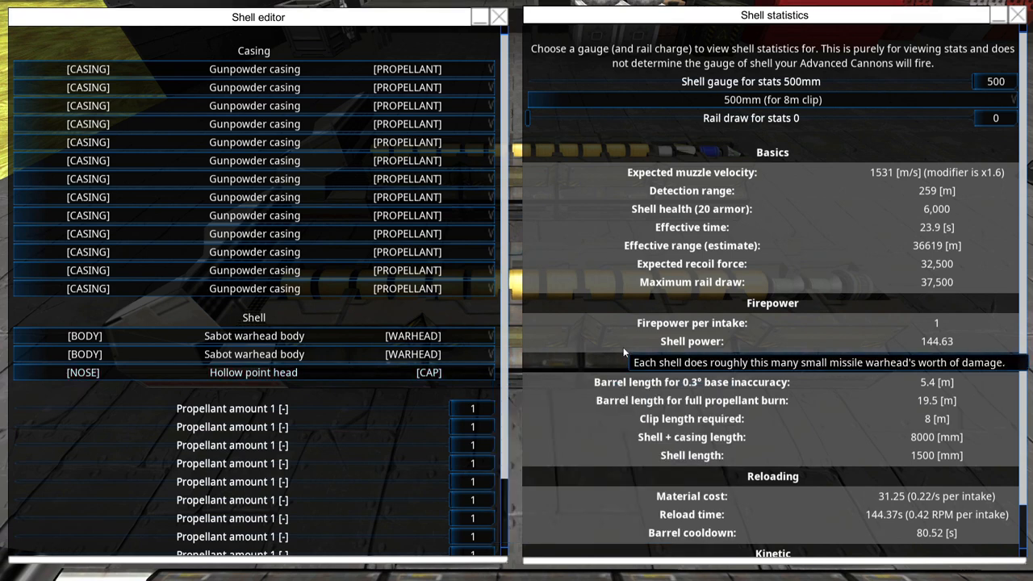
pyautogui.moveTo(589, 287)
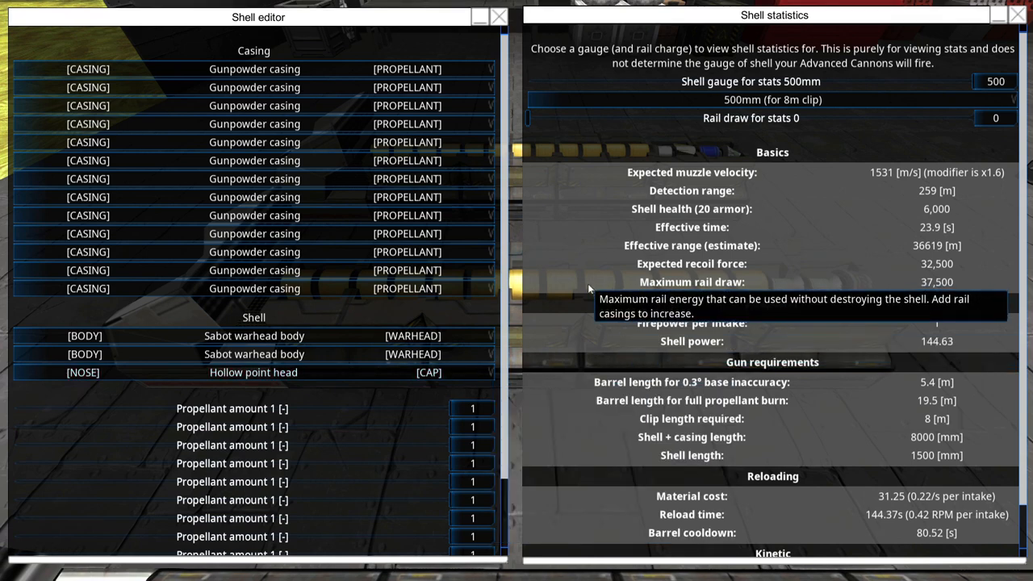
pyautogui.scroll(-3)
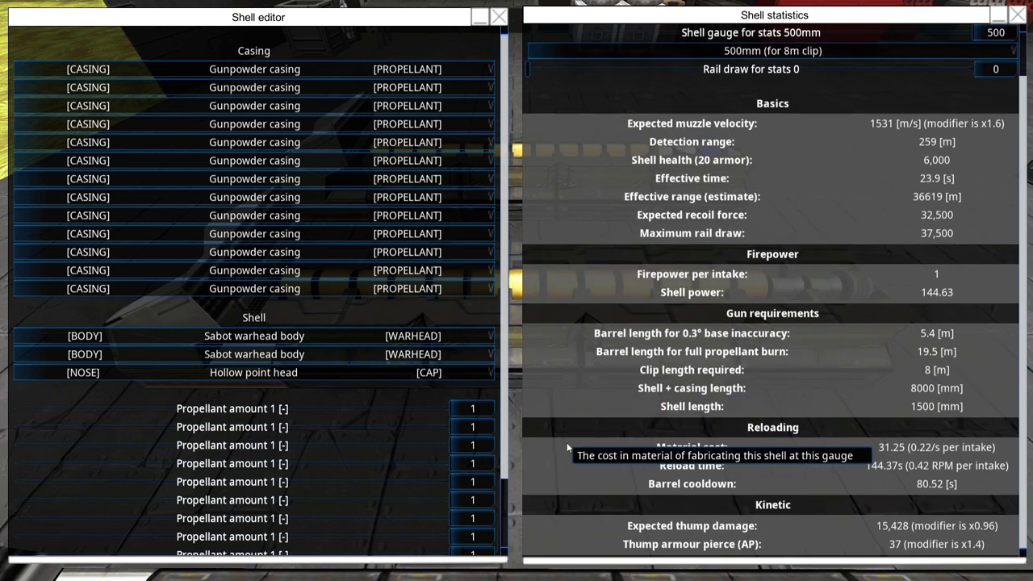
pyautogui.moveTo(564, 477)
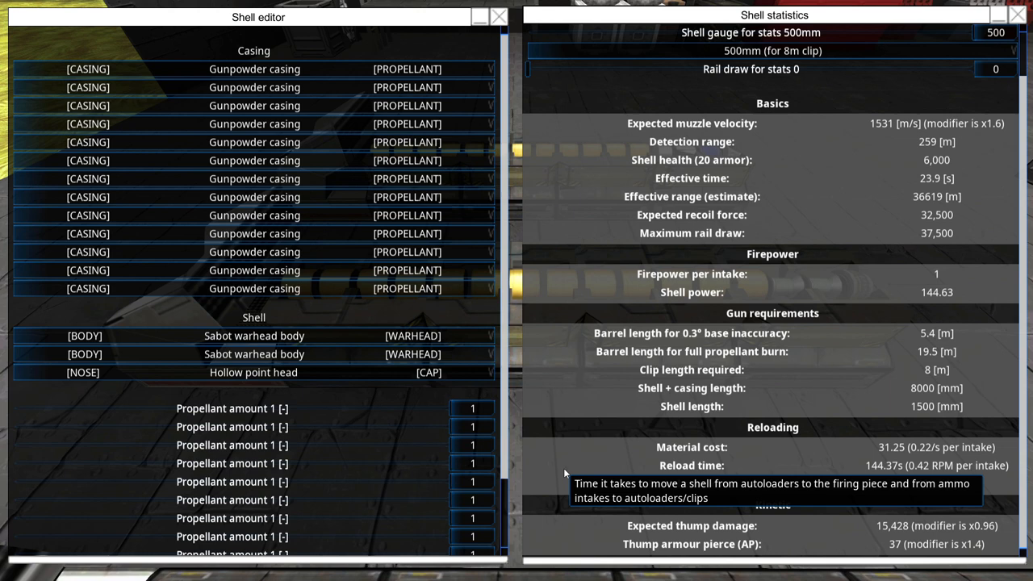
pyautogui.moveTo(578, 460)
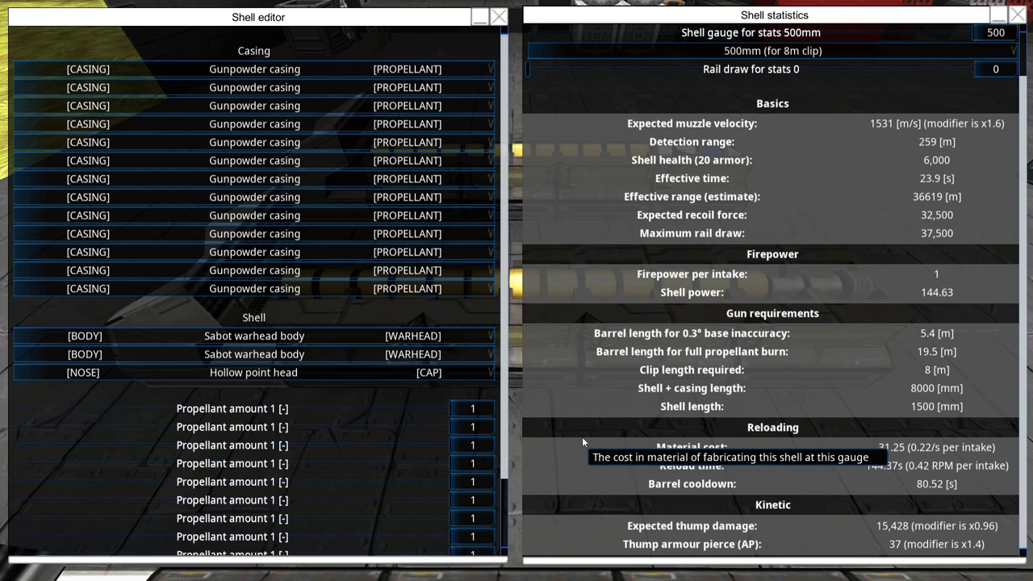
pyautogui.moveTo(573, 422)
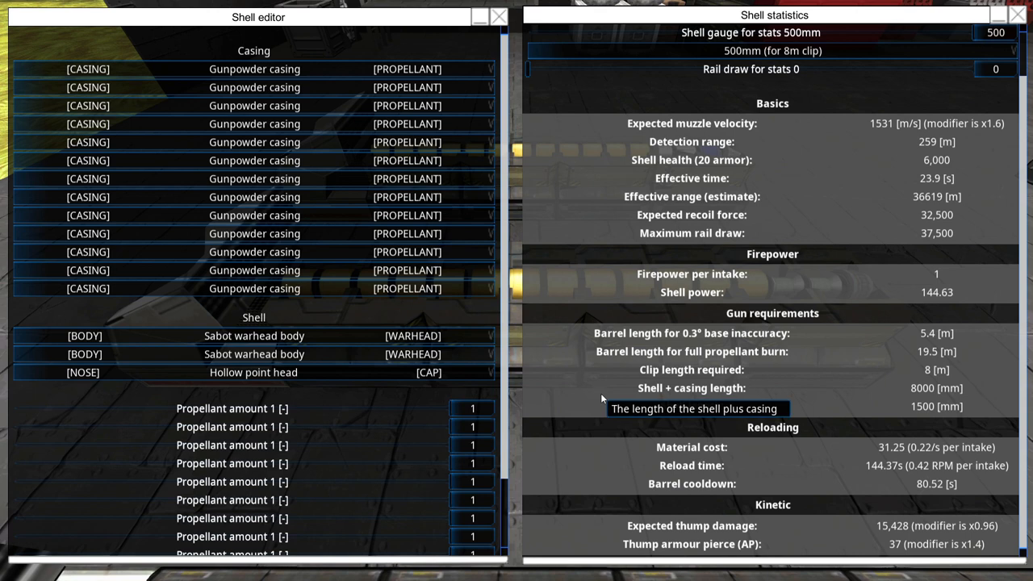
pyautogui.moveTo(255, 353)
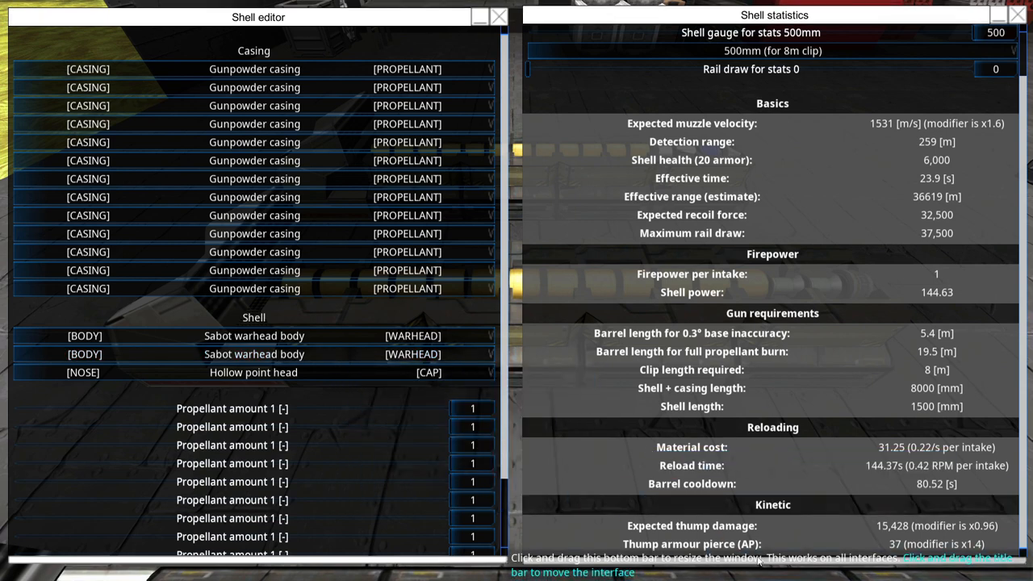
pyautogui.moveTo(757, 486)
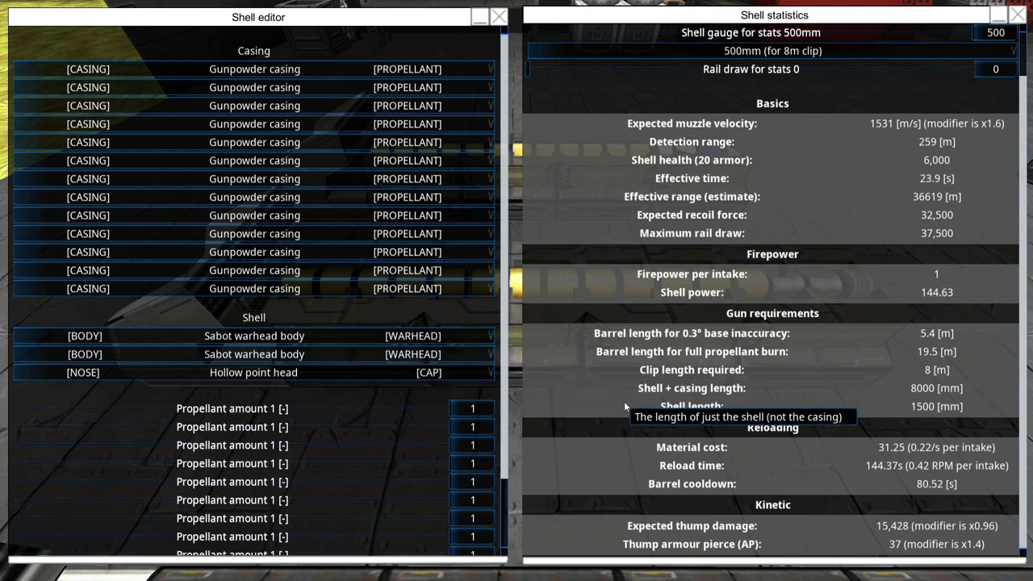
pyautogui.moveTo(592, 392)
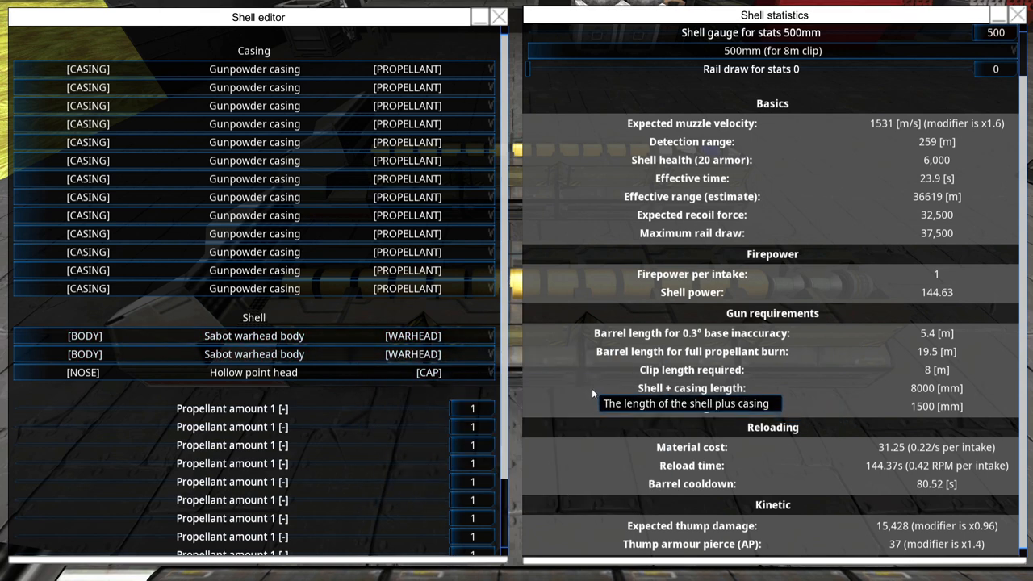
pyautogui.moveTo(254, 371)
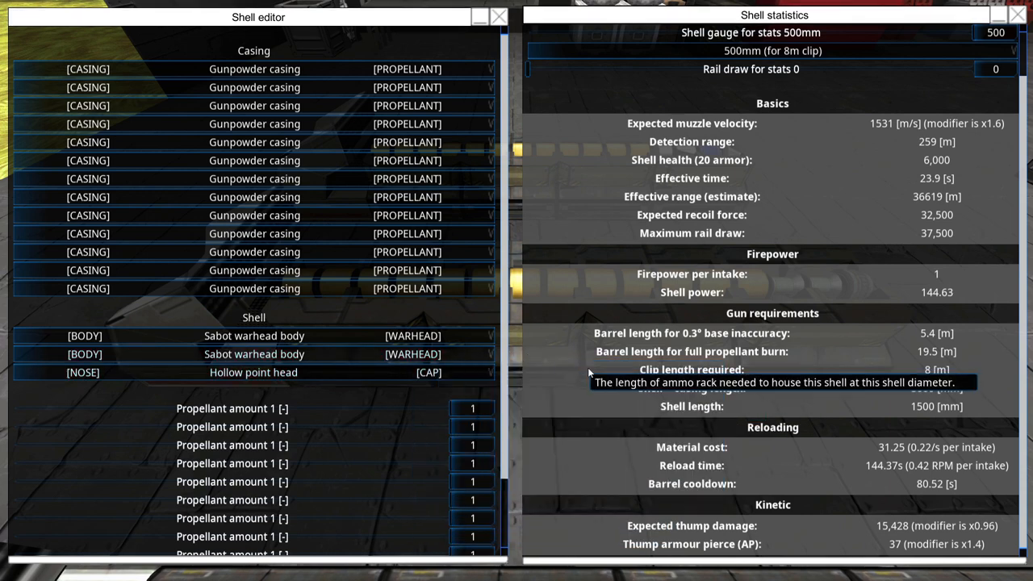
pyautogui.moveTo(593, 375)
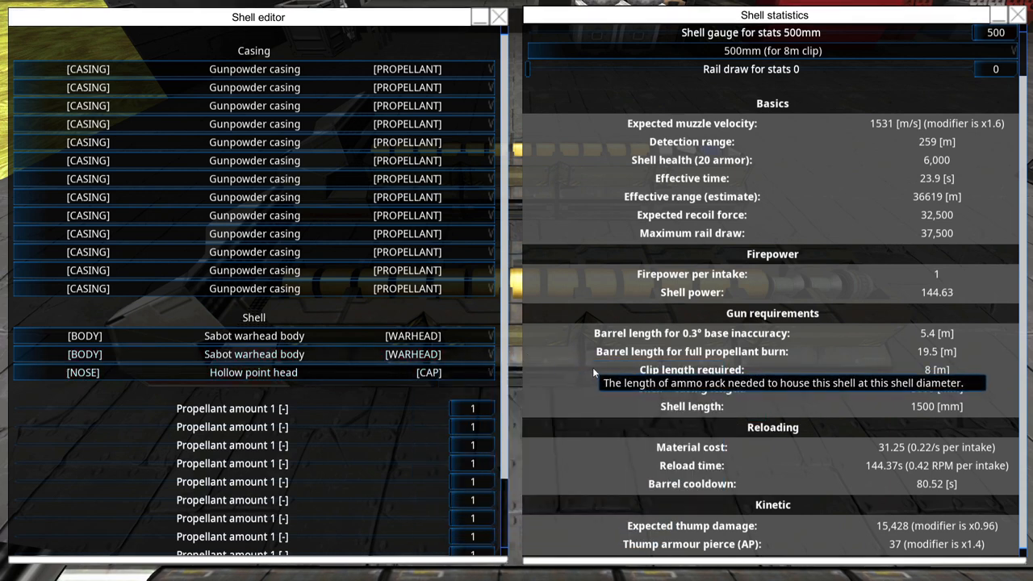
pyautogui.moveTo(557, 291)
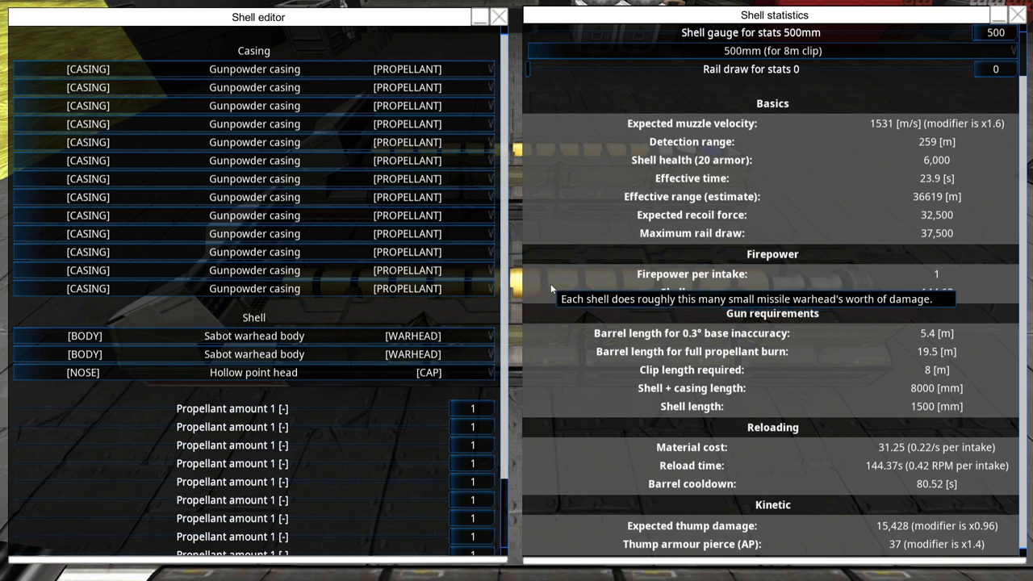
pyautogui.moveTo(605, 282)
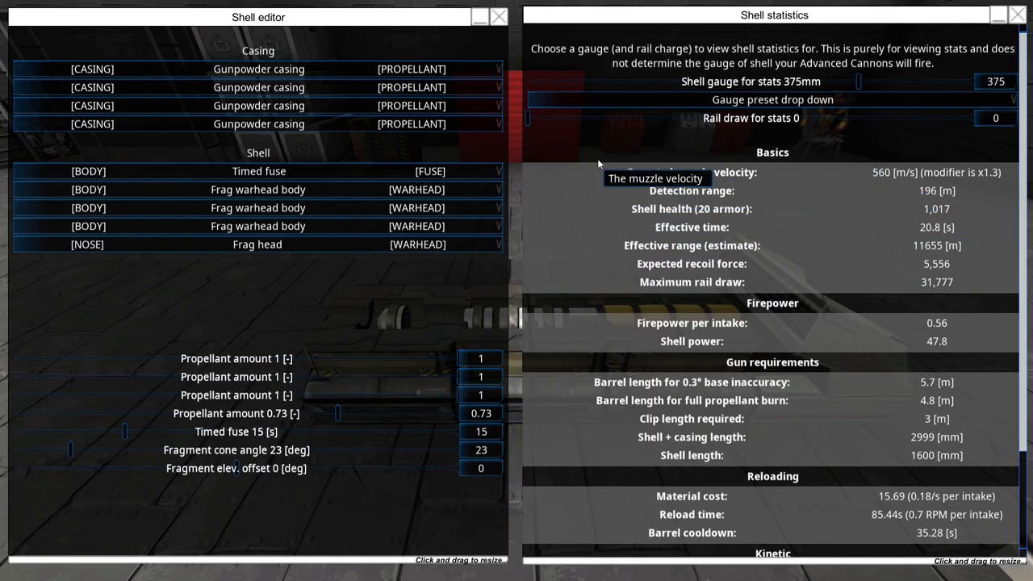
pyautogui.moveTo(599, 154)
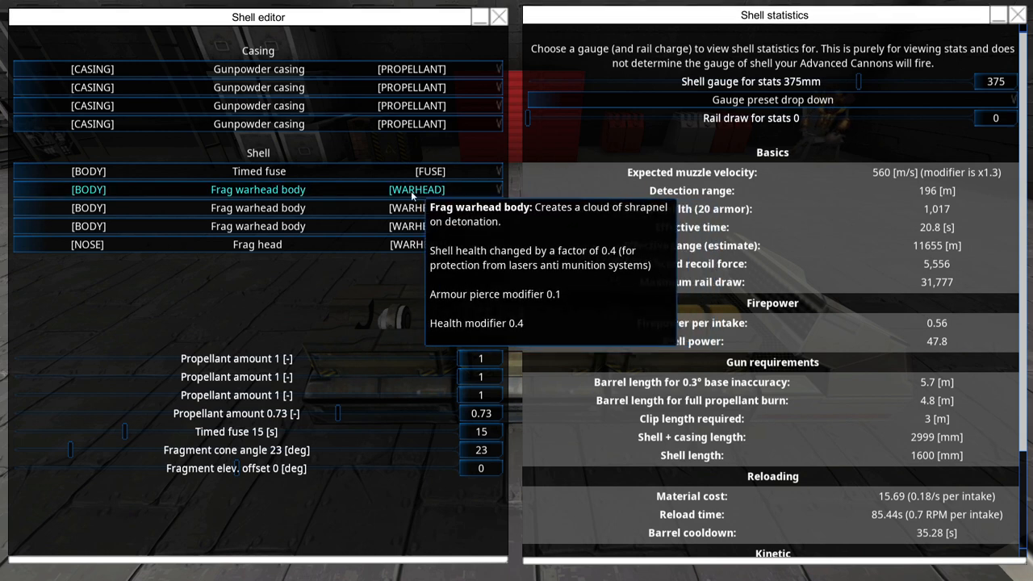
pyautogui.moveTo(330, 313)
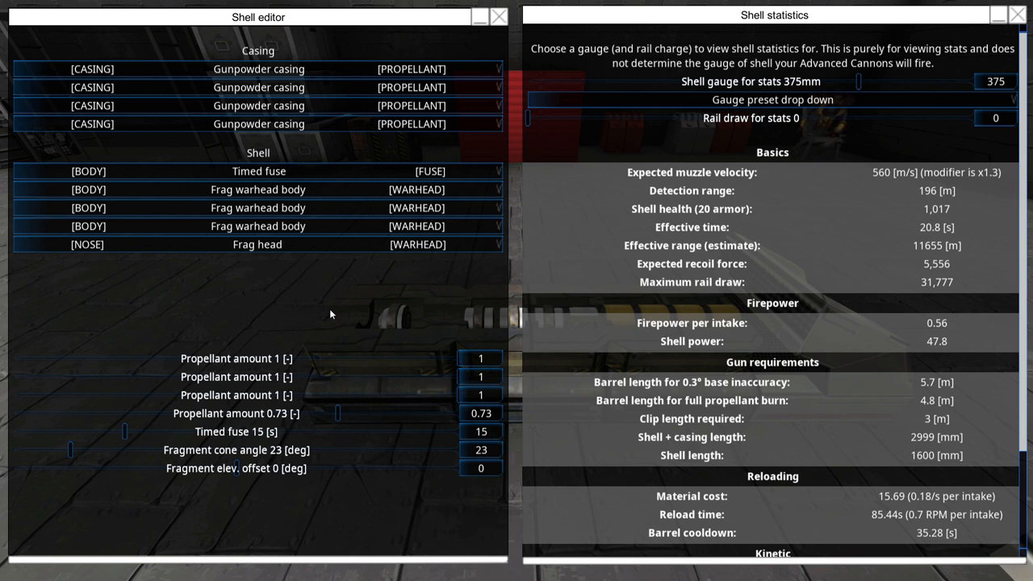
pyautogui.moveTo(327, 298)
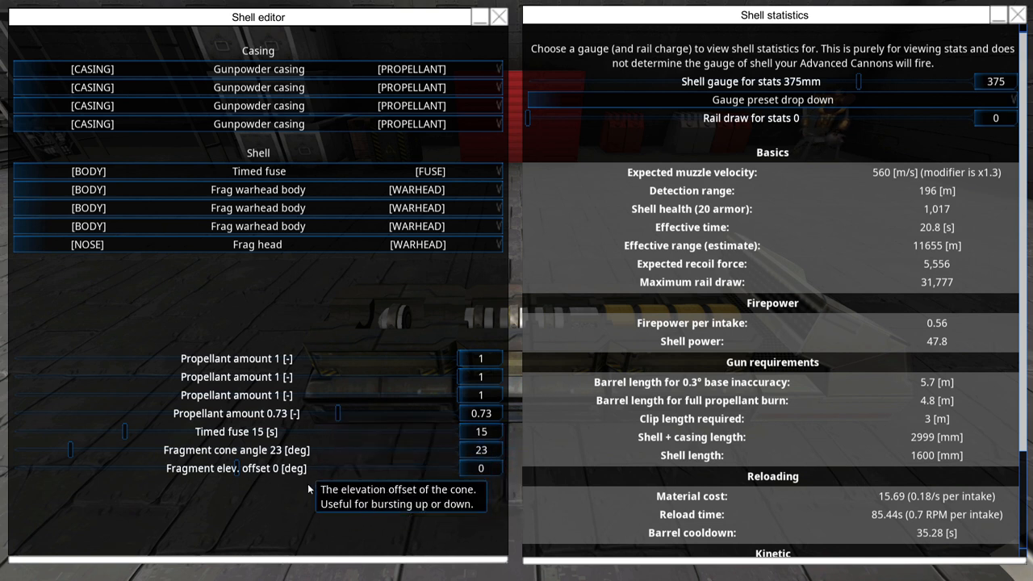
pyautogui.moveTo(301, 509)
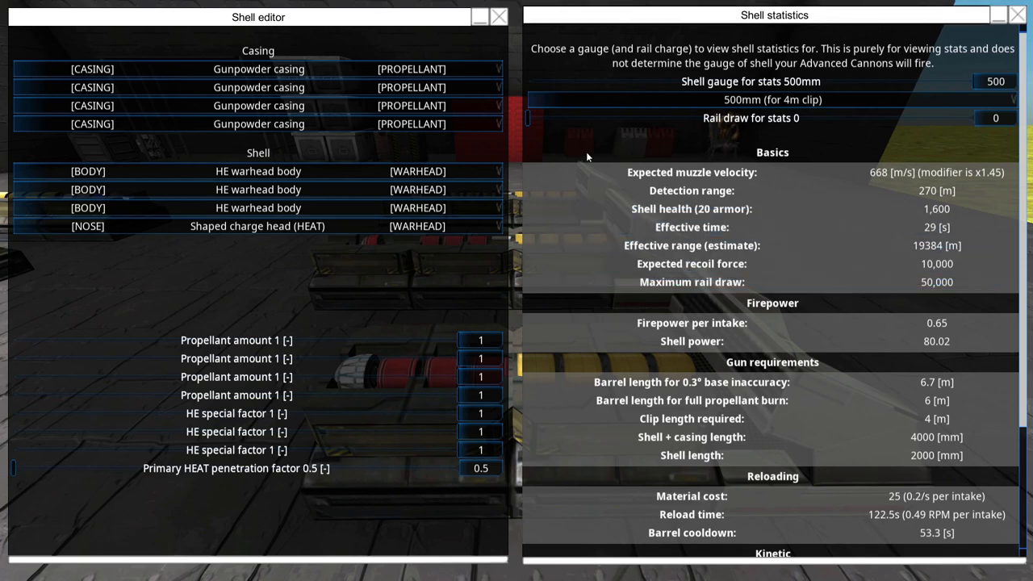
pyautogui.scroll(-3)
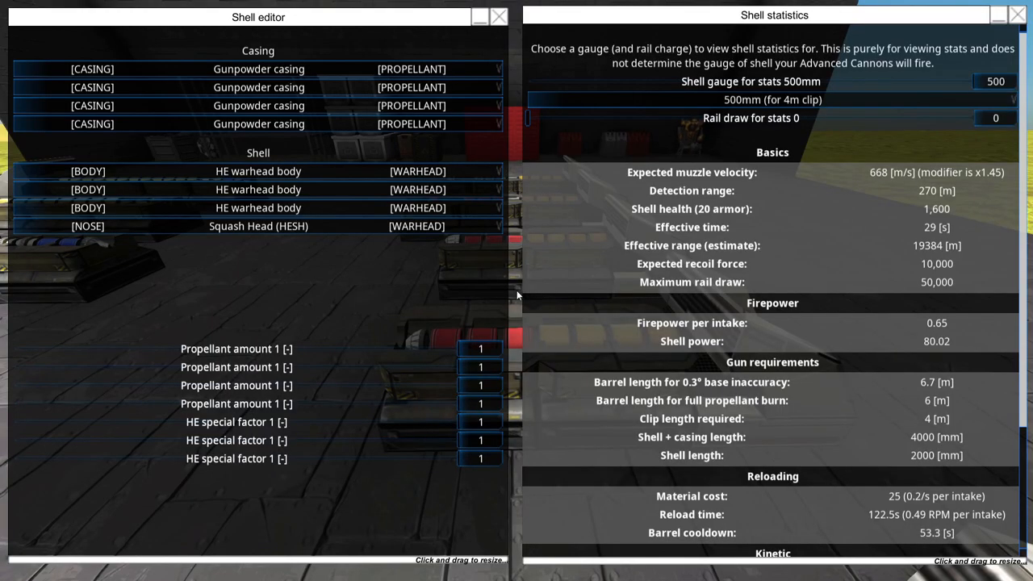
# Step: Scroll the Shell statistics window to review the four-casing HESH shell's stats
pyautogui.scroll(-3)
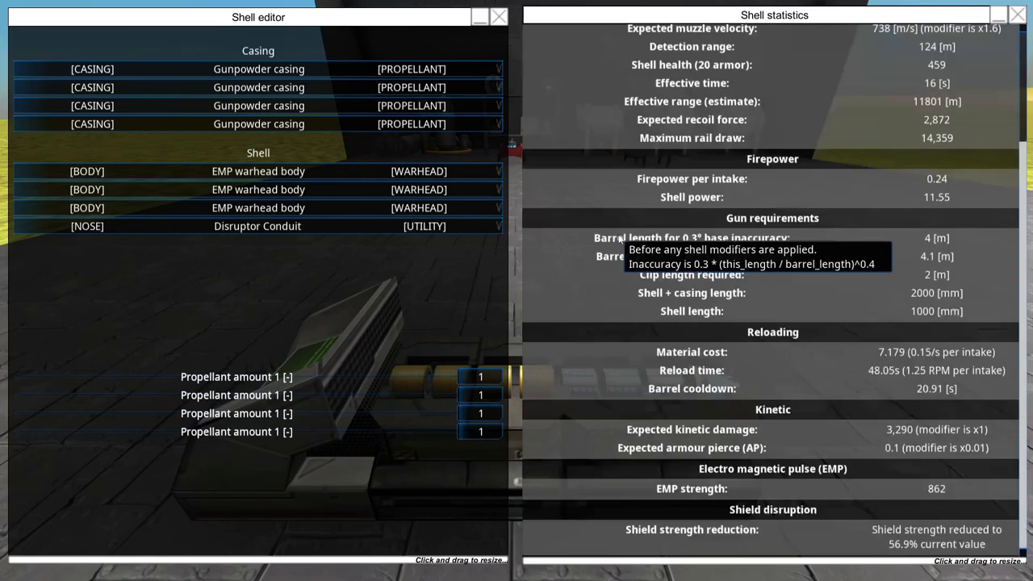
pyautogui.moveTo(242, 264)
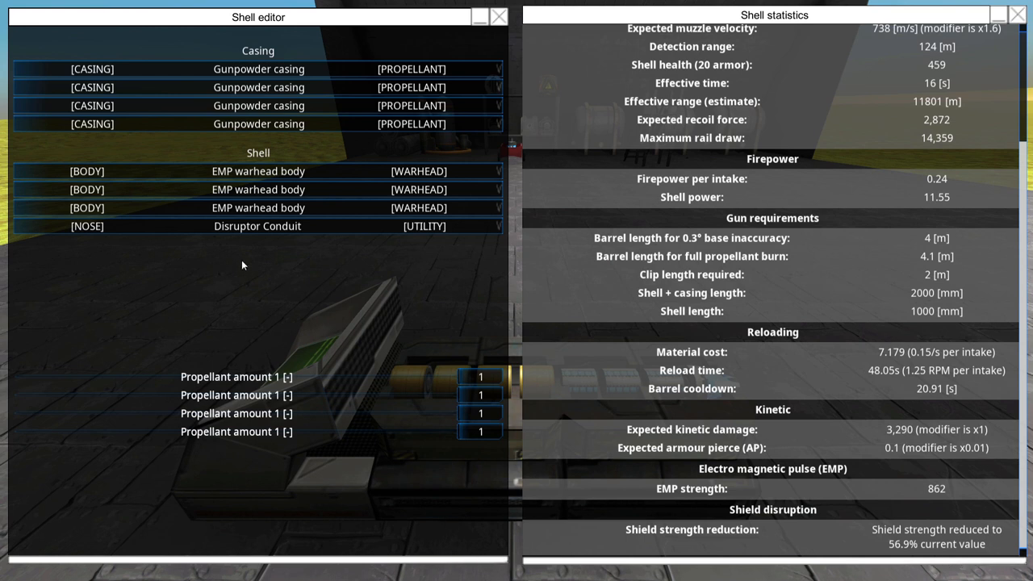
pyautogui.moveTo(242, 284)
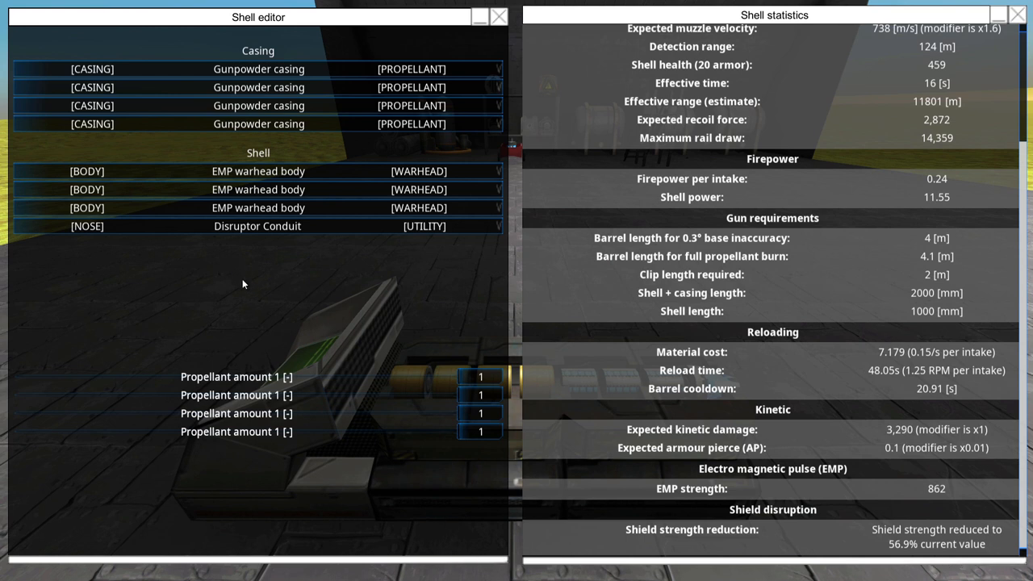
pyautogui.moveTo(420, 354)
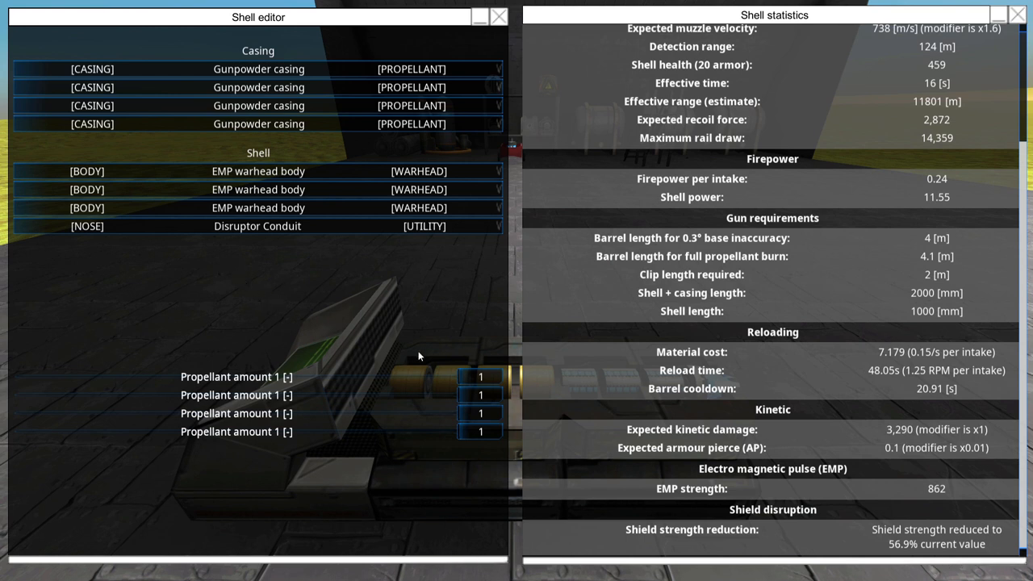
pyautogui.moveTo(443, 368)
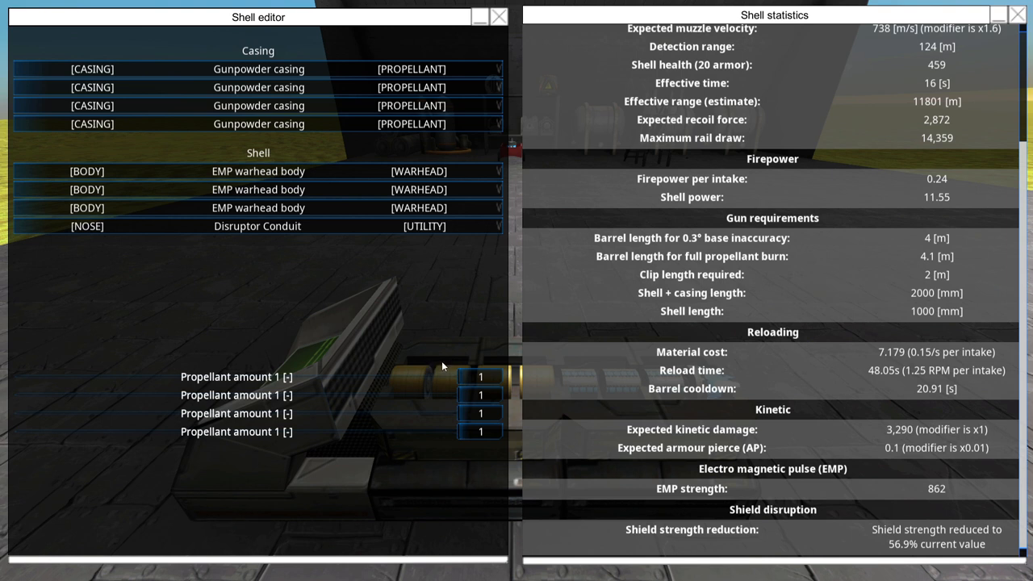
pyautogui.moveTo(897, 541)
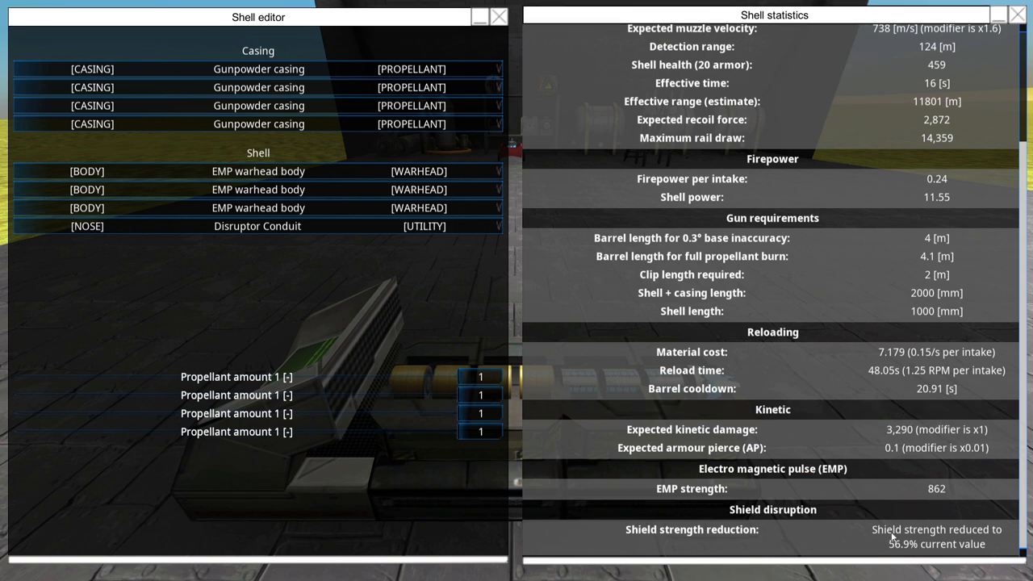
pyautogui.moveTo(897, 549)
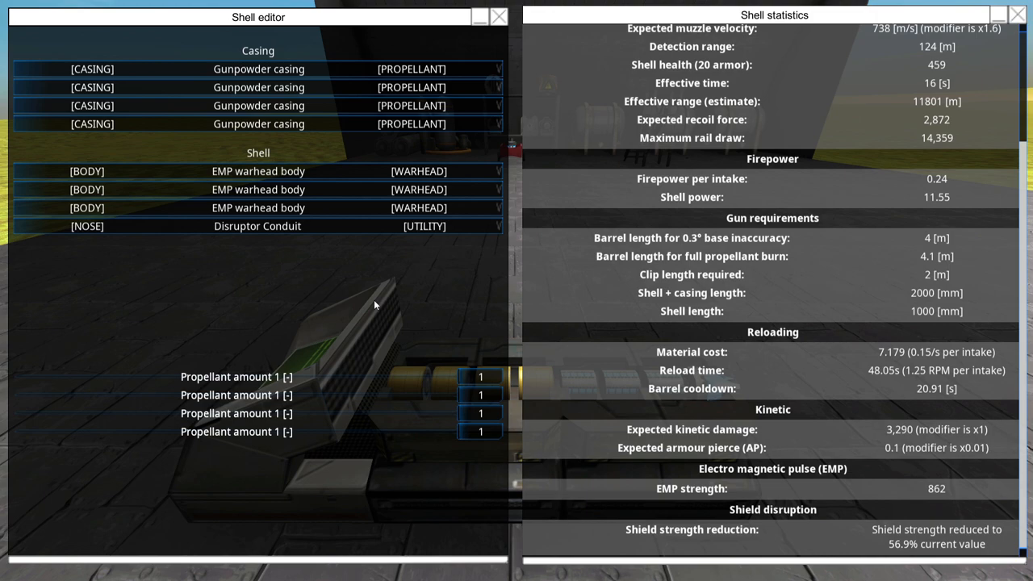
# Step: Load the 441mm timed-fuse frag/solid shell with armour piercing head into the editor
pyautogui.click(493, 16)
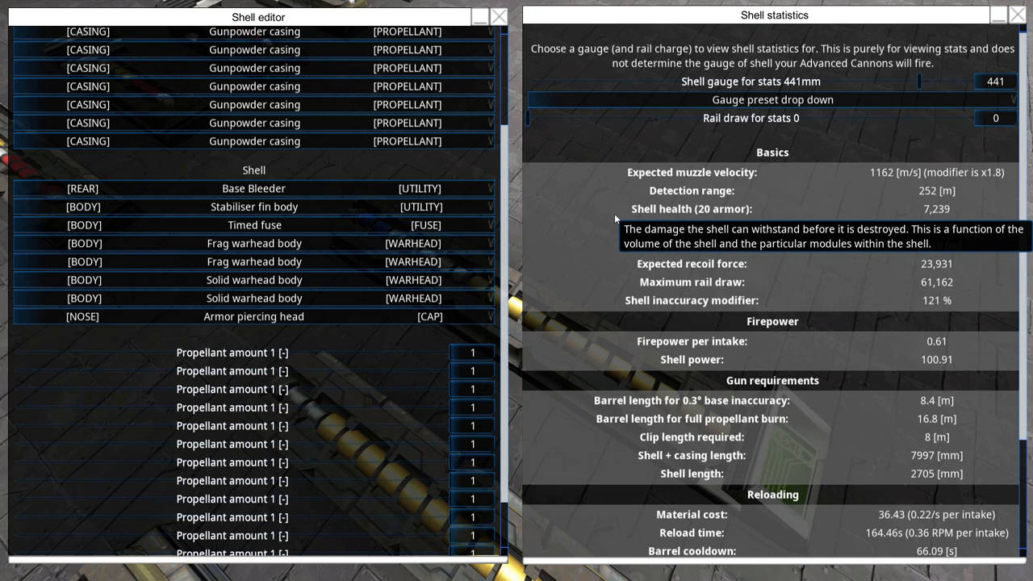
pyautogui.moveTo(255, 261)
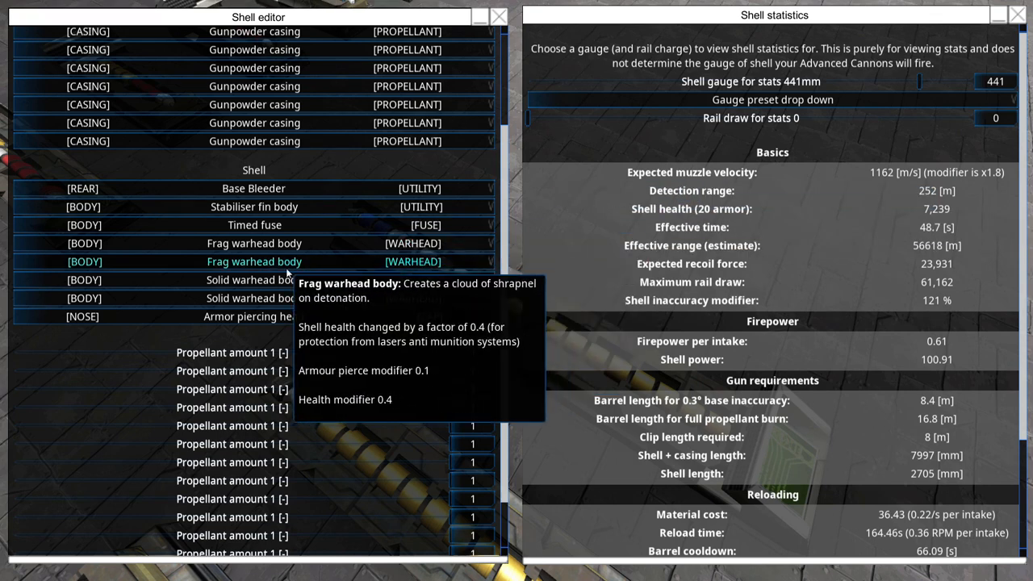
pyautogui.moveTo(597, 159)
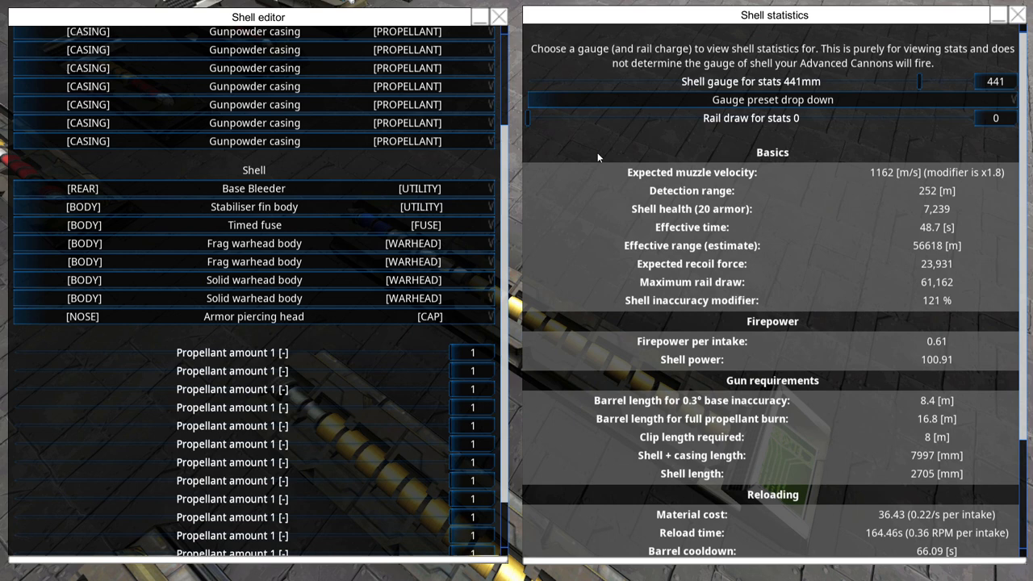
pyautogui.moveTo(590, 149)
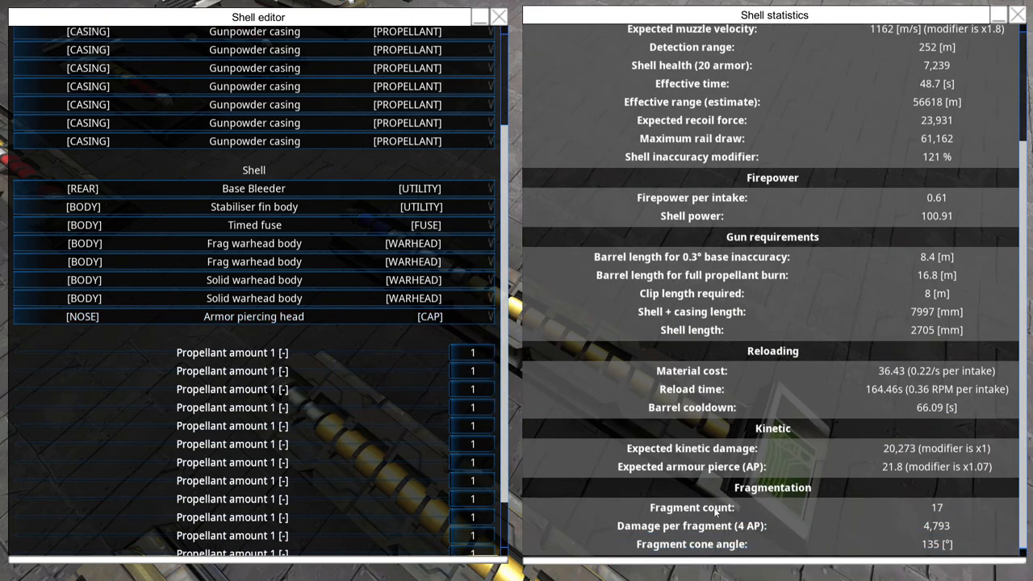
pyautogui.moveTo(352, 334)
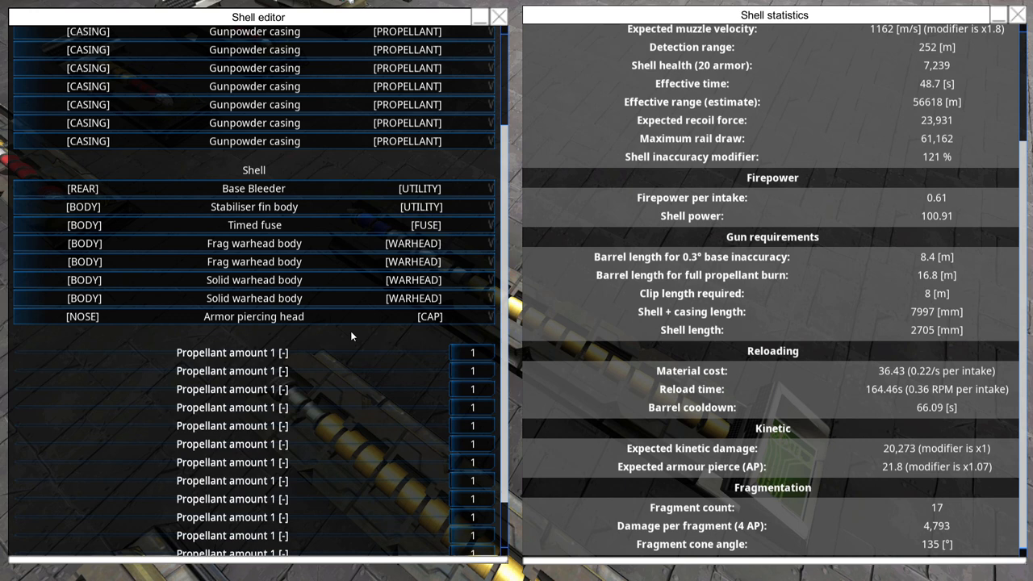
pyautogui.moveTo(285, 339)
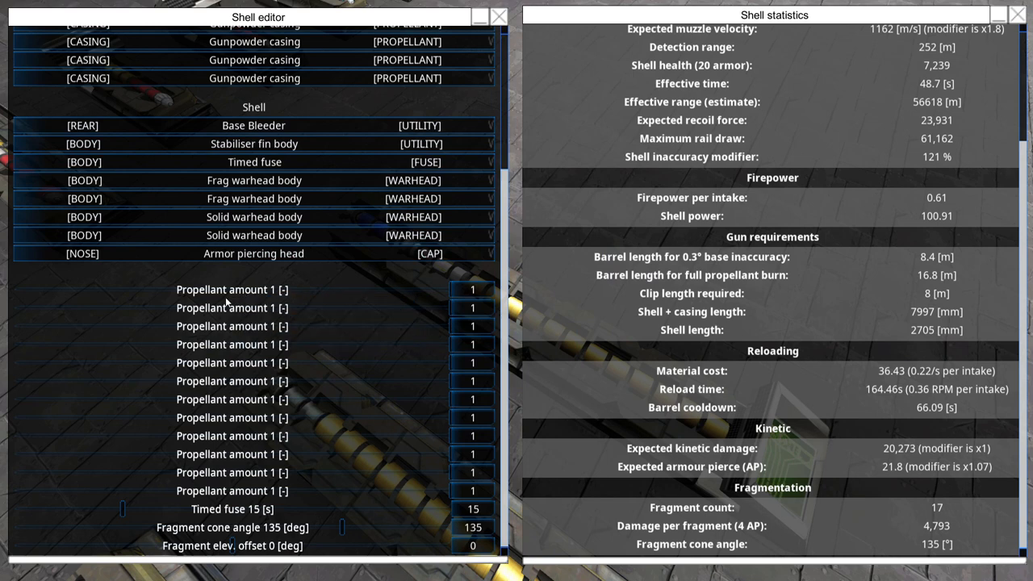
pyautogui.moveTo(242, 307)
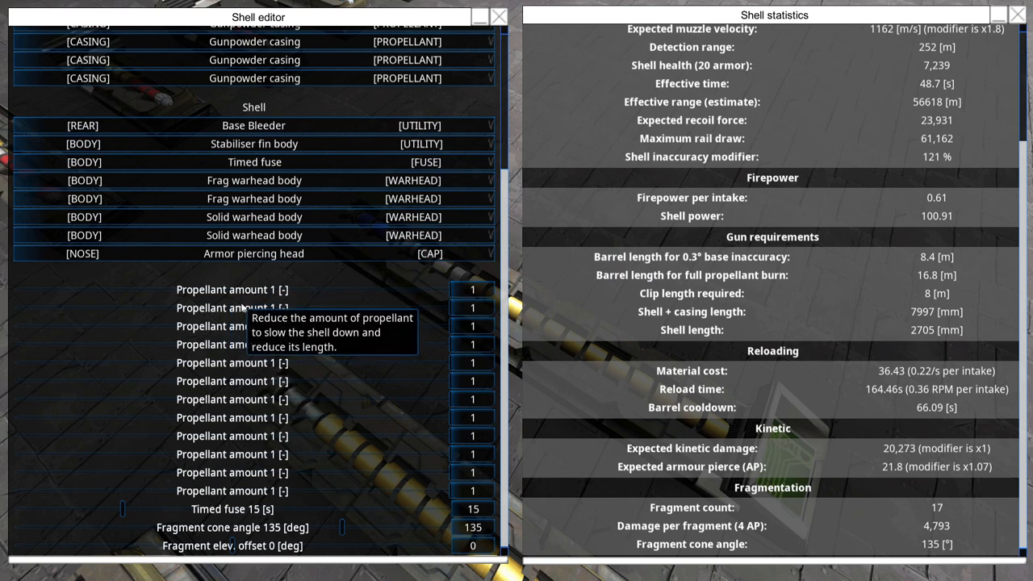
pyautogui.moveTo(254, 253)
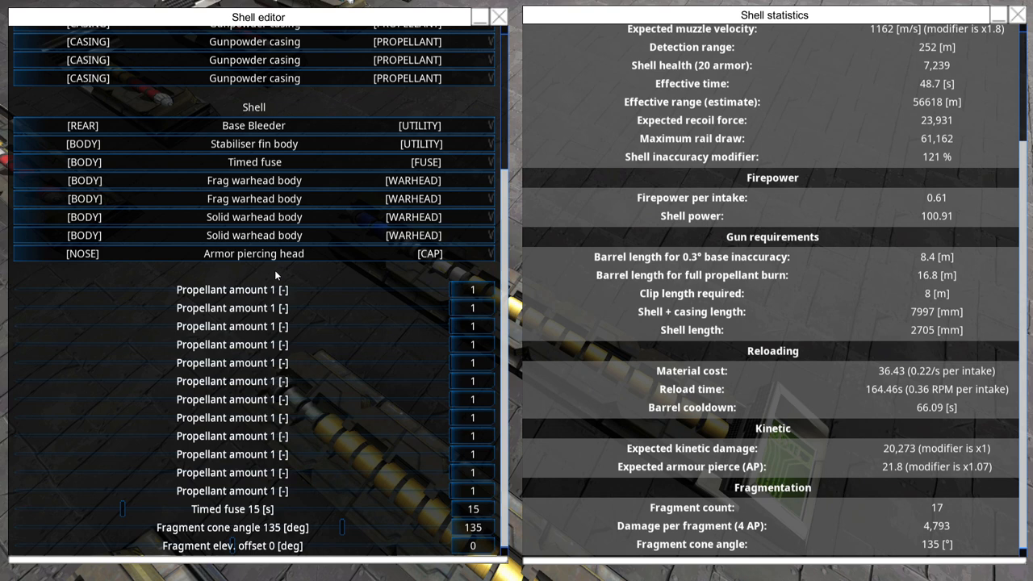
pyautogui.moveTo(284, 275)
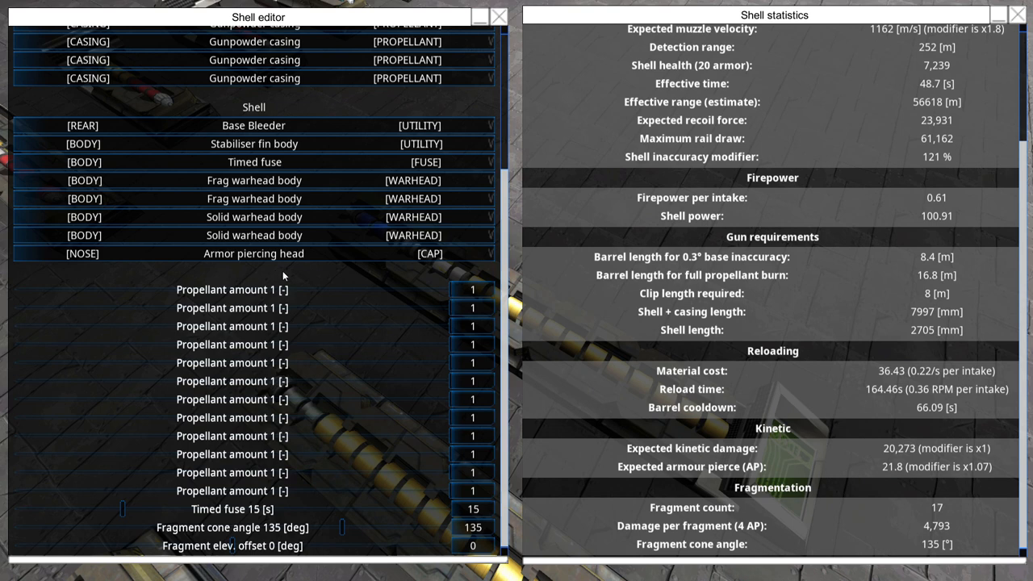
pyautogui.moveTo(320, 181)
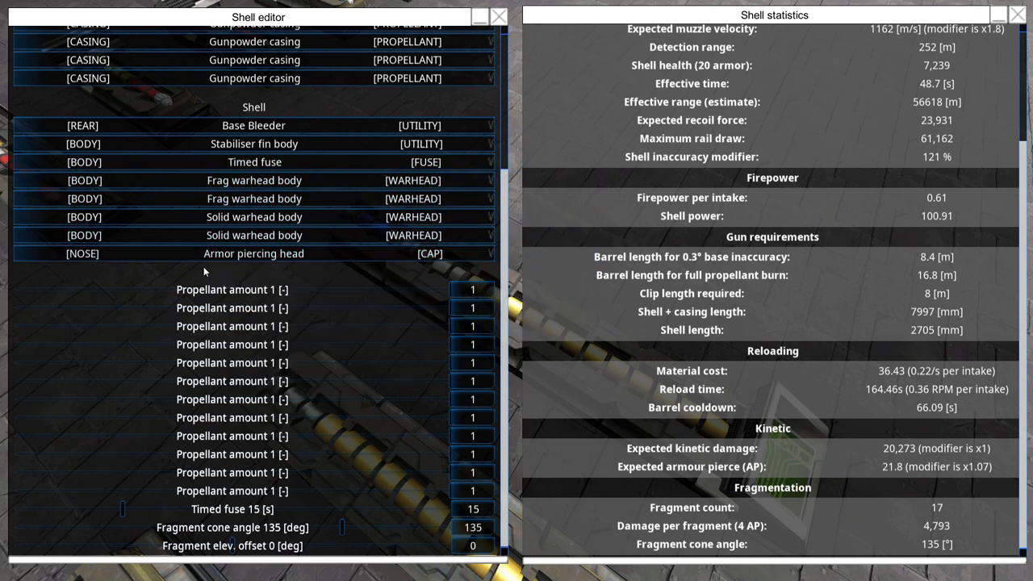
pyautogui.moveTo(271, 265)
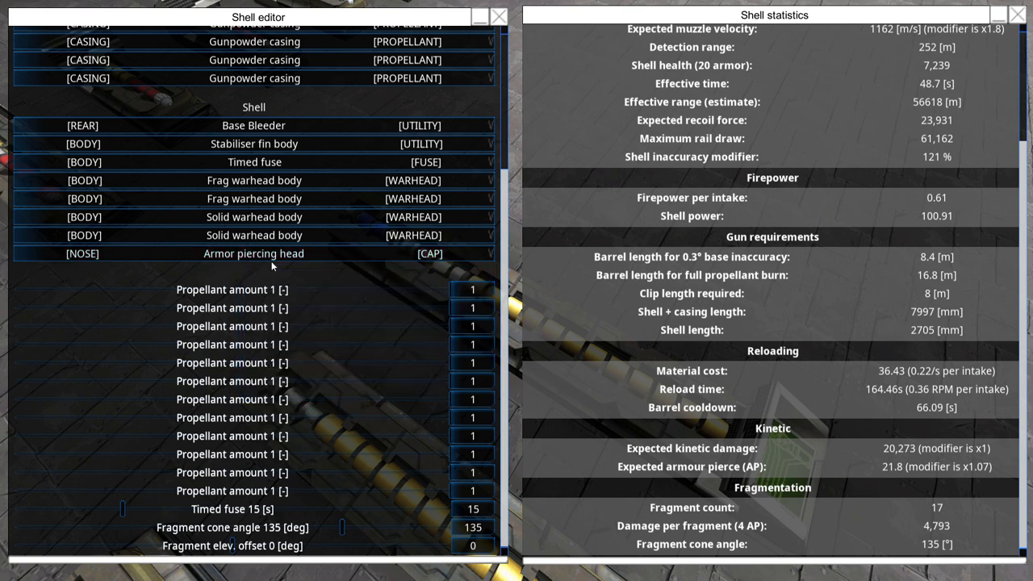
pyautogui.moveTo(683, 339)
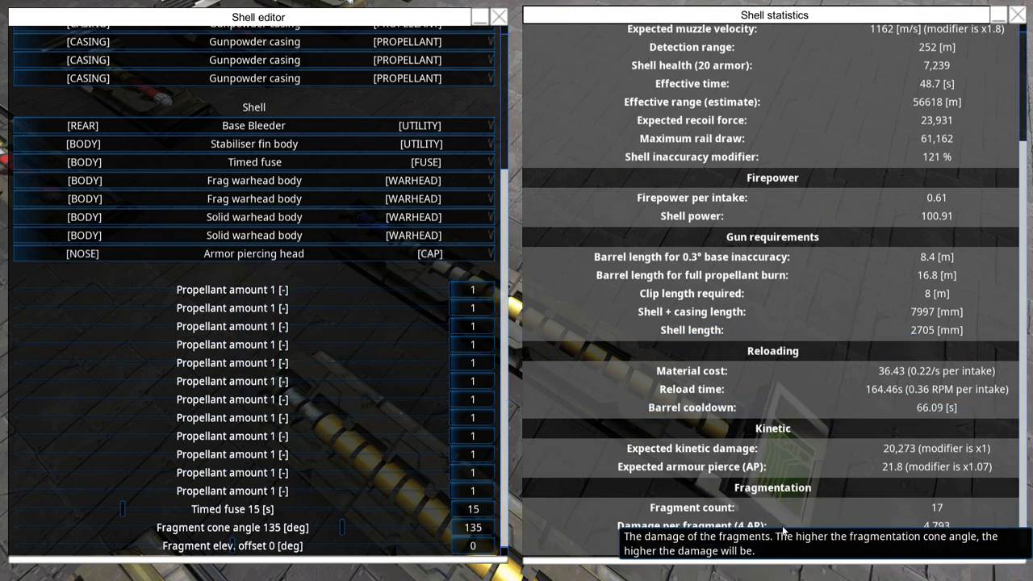
pyautogui.moveTo(749, 417)
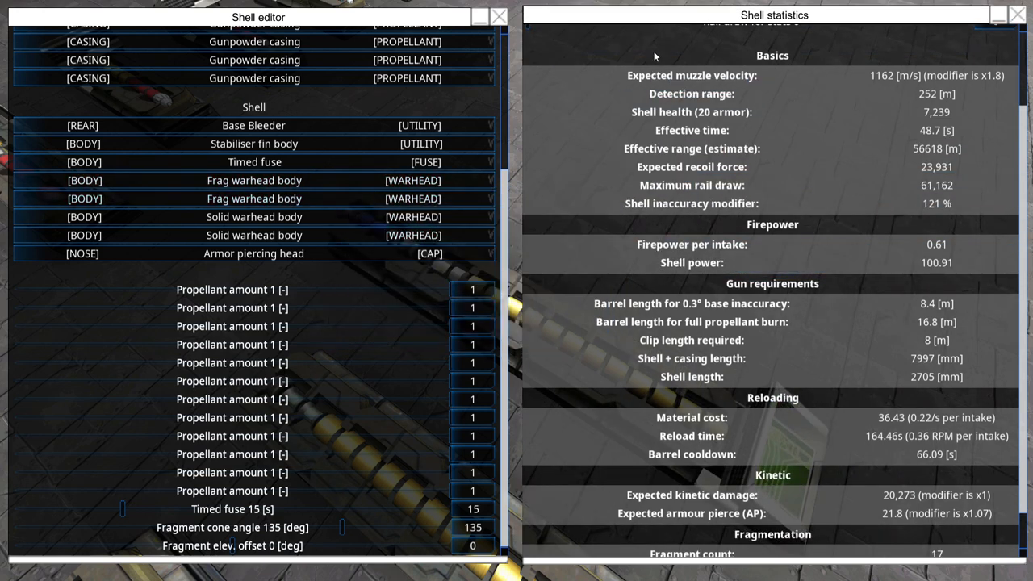
pyautogui.moveTo(254, 199)
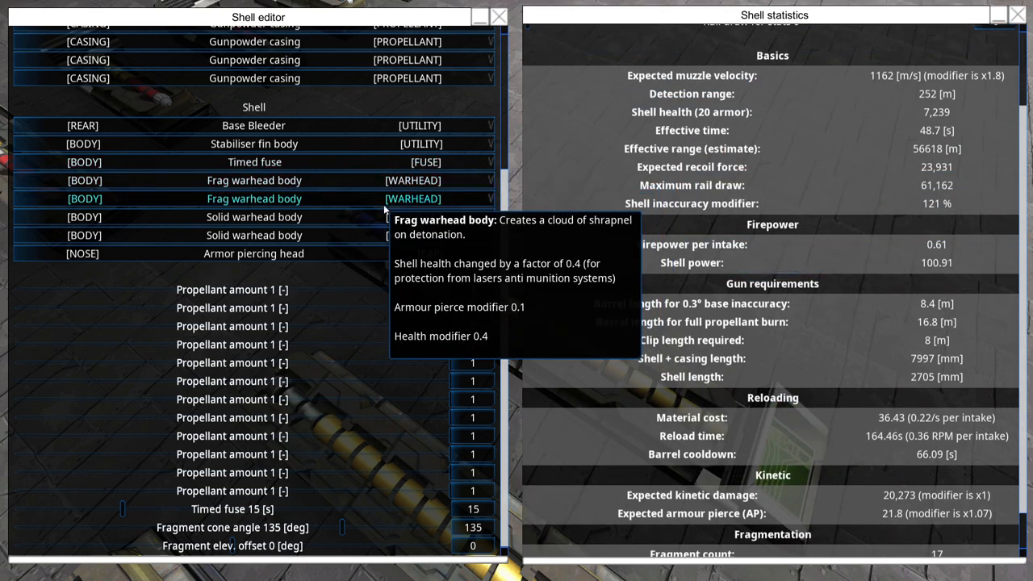
pyautogui.click(255, 198)
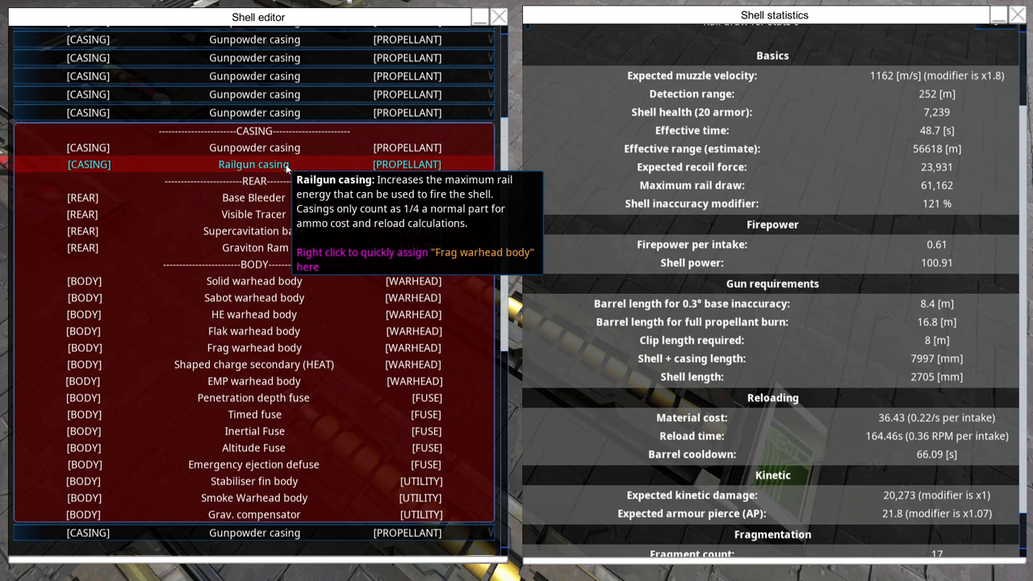
pyautogui.moveTo(281, 151)
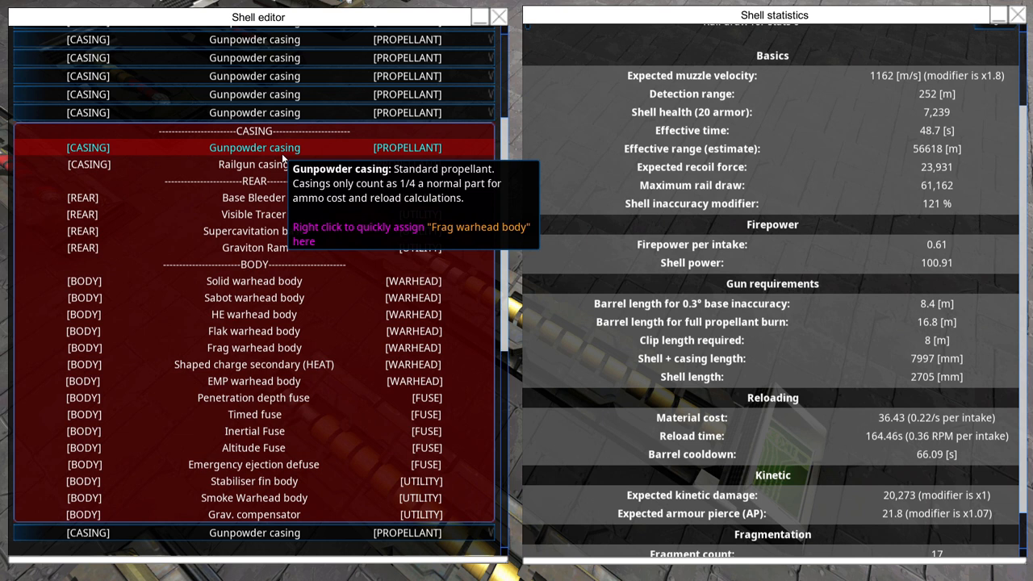
pyautogui.moveTo(571, 117)
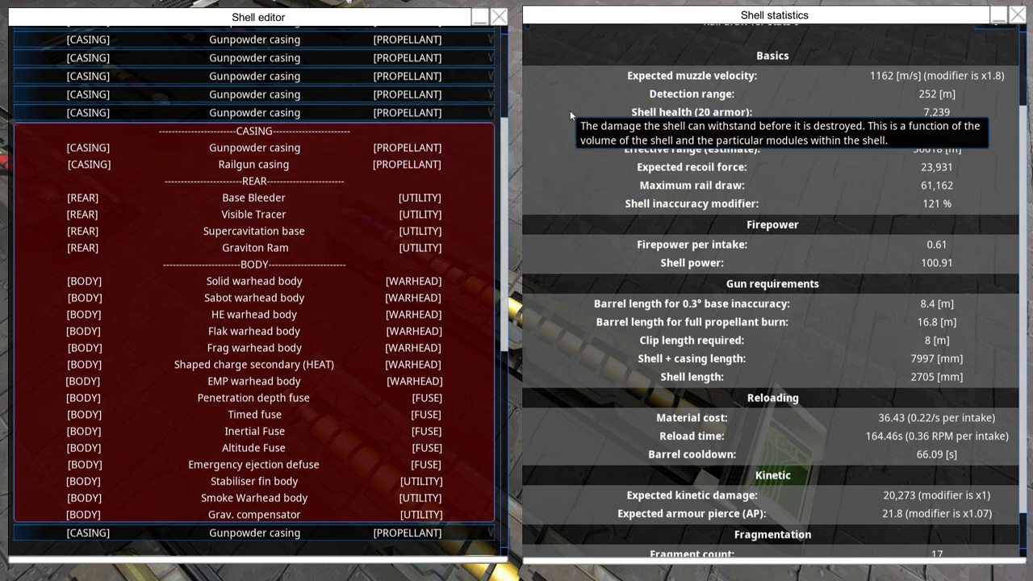